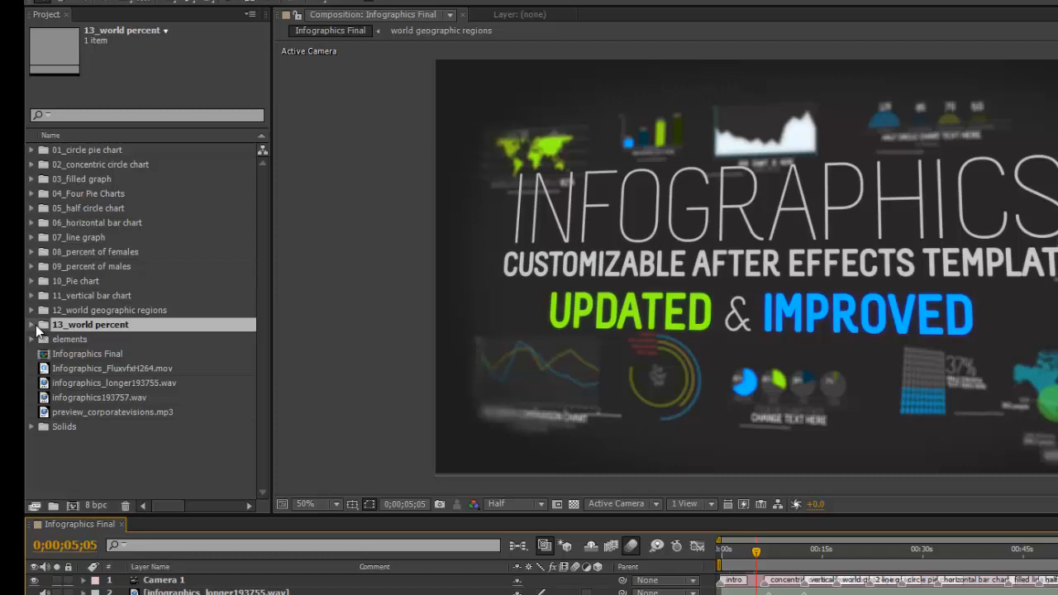
# Expand the 13_world percent folder and open the world percent composition
pyautogui.click(31, 323)
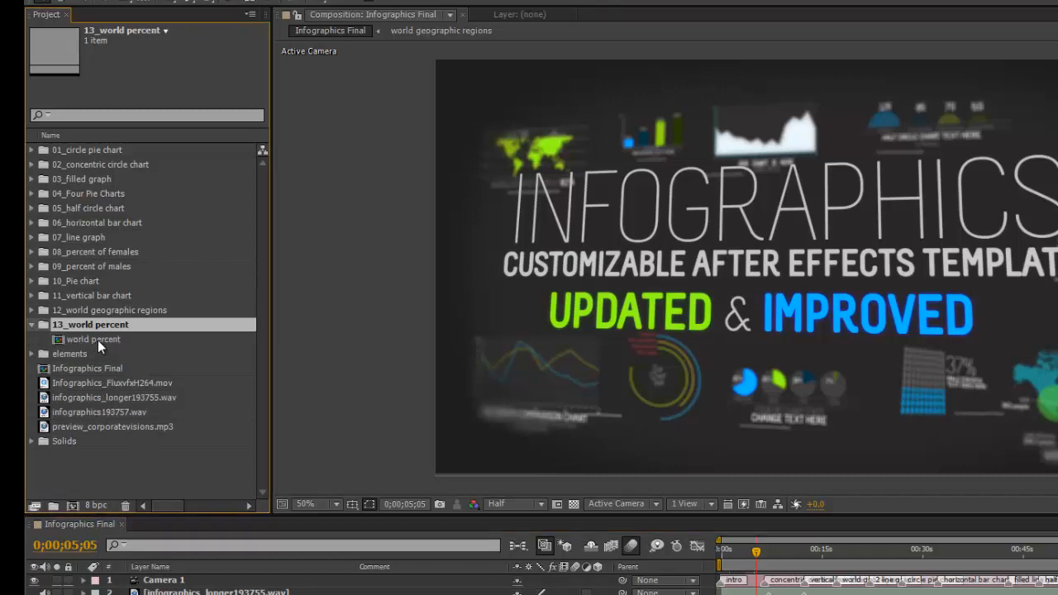
pyautogui.doubleClick(92, 338)
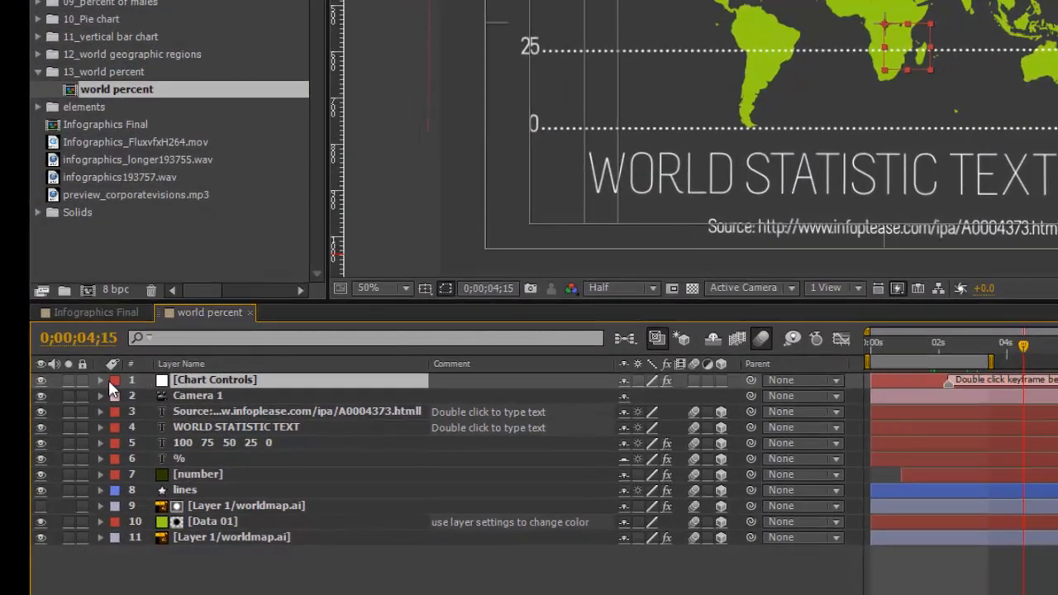
# Select the Chart Controls layer to display its effect settings
pyautogui.click(99, 379)
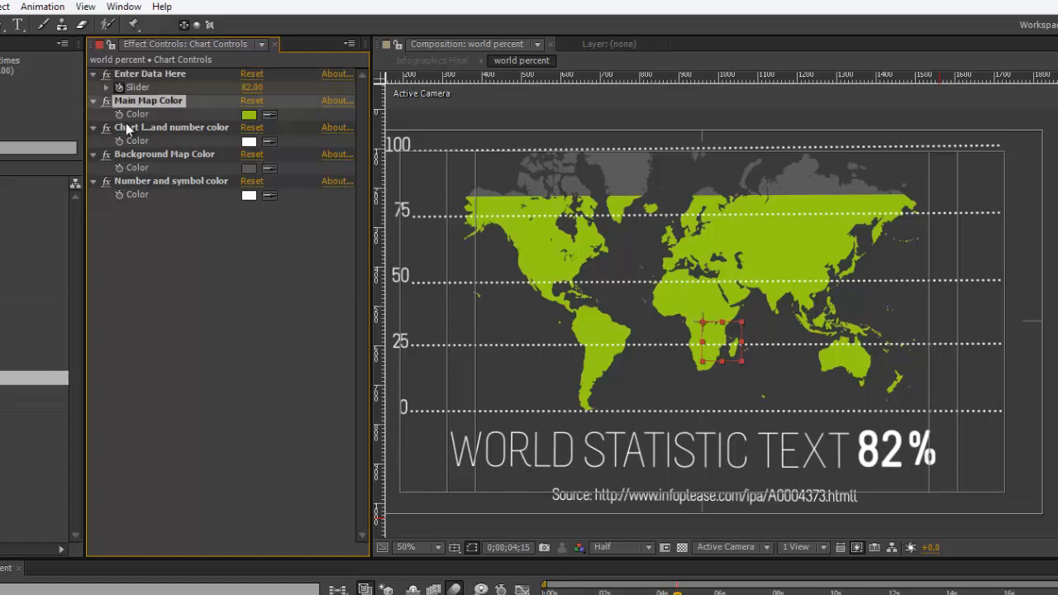
# Change the Main Map Color from green to blue
pyautogui.click(249, 114)
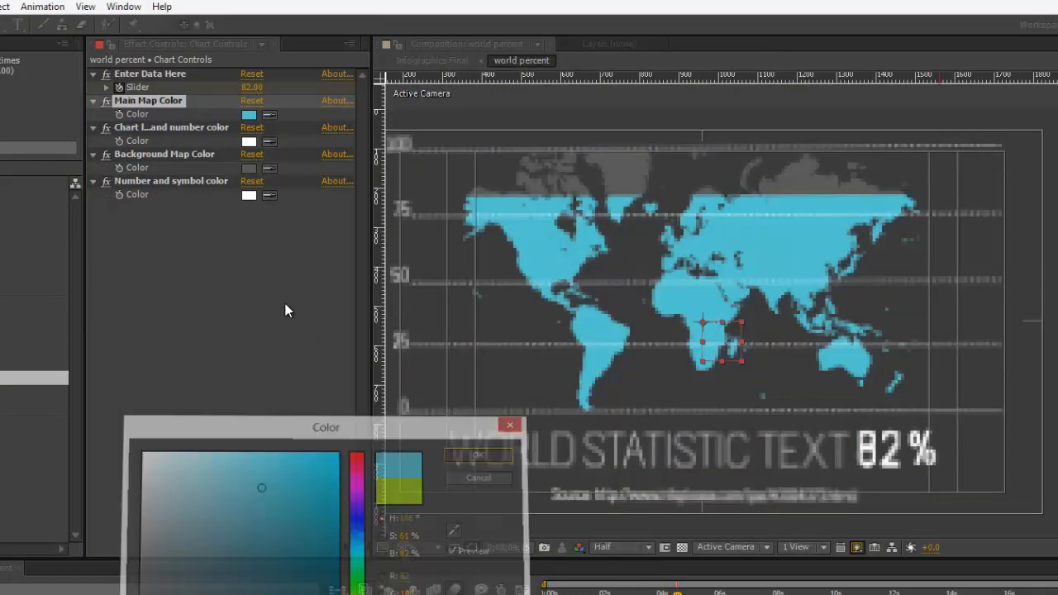
pyautogui.click(479, 455)
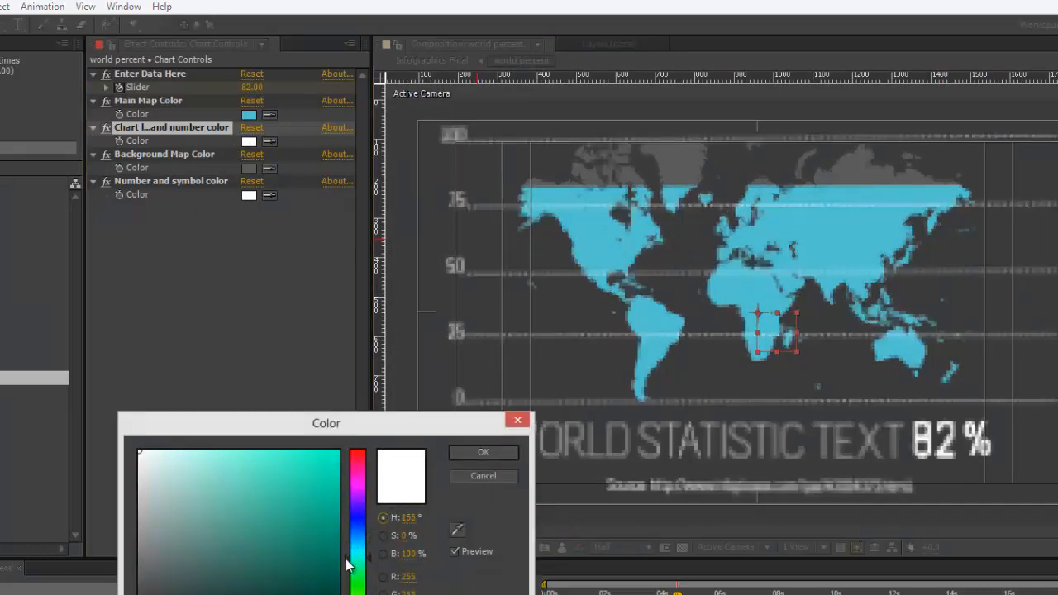
# Make the chart lines teal and the background map dark green
pyautogui.click(484, 452)
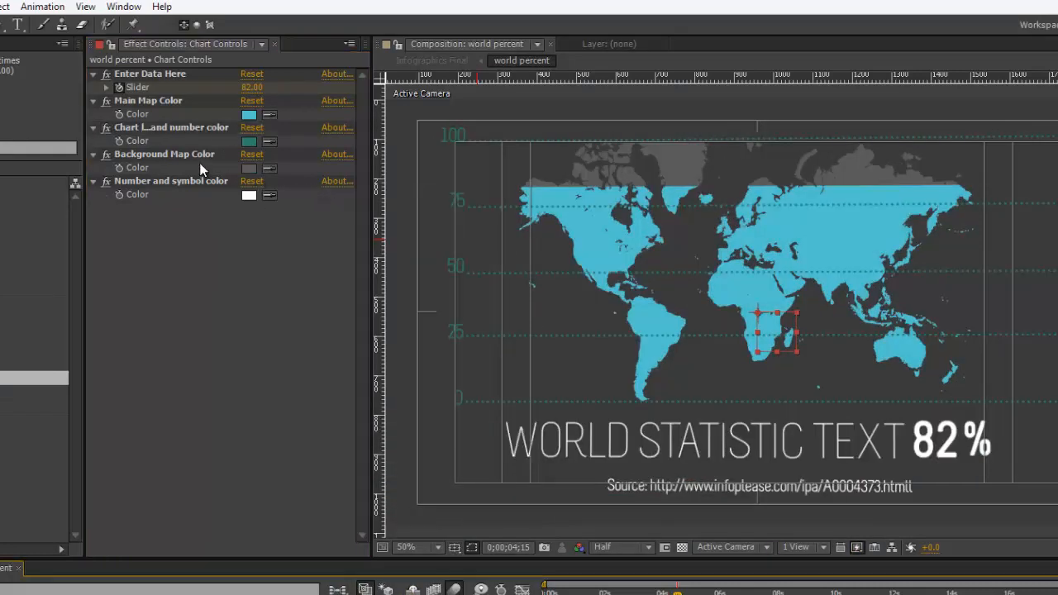
pyautogui.click(249, 167)
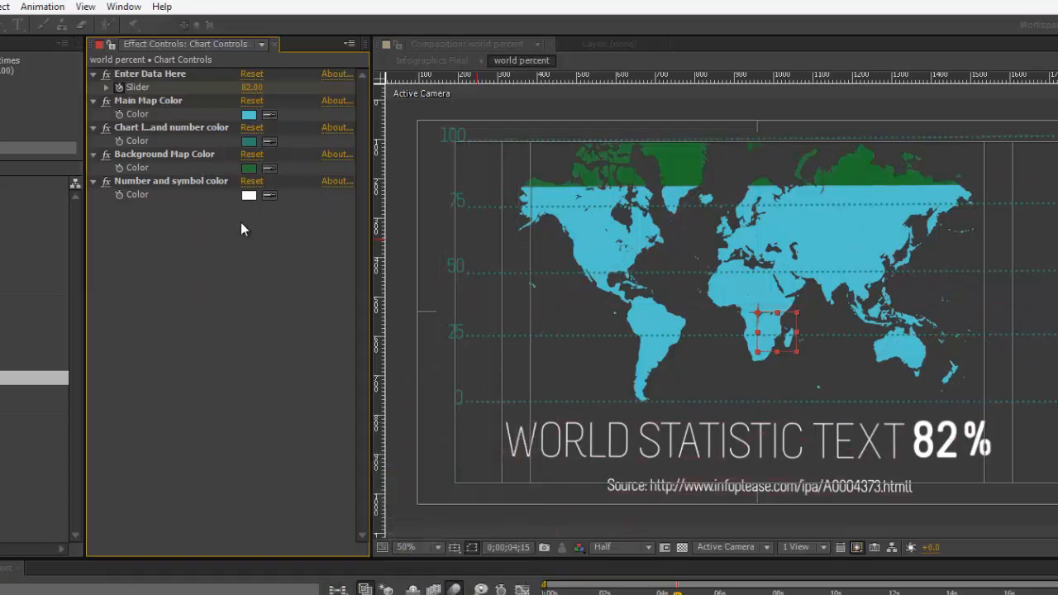
pyautogui.click(171, 181)
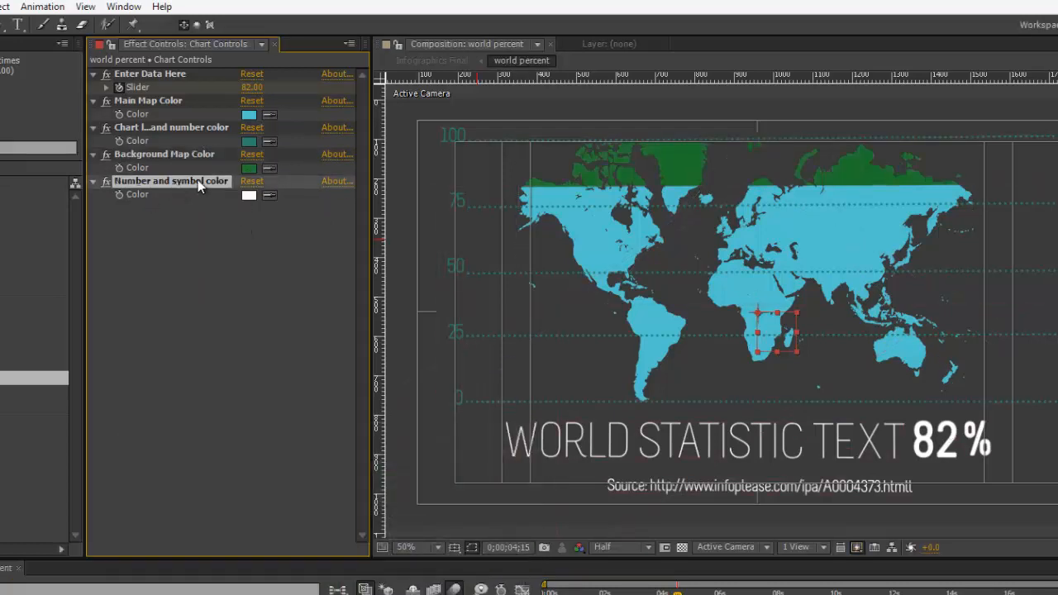
# Colour the percentage number and symbol blue
pyautogui.click(248, 195)
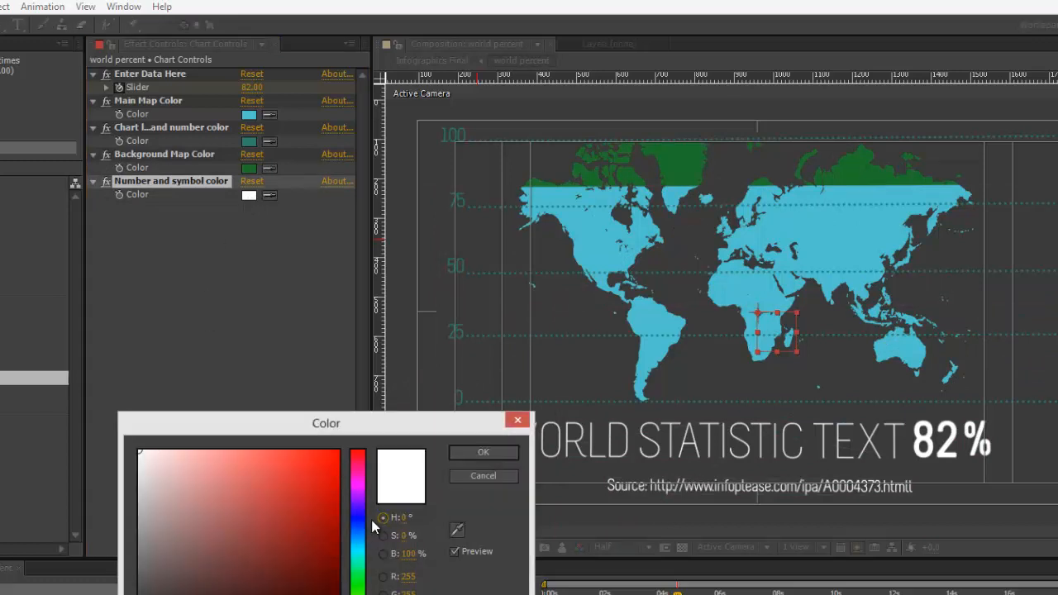
pyautogui.moveTo(372, 524); pyautogui.dragTo(360, 569)
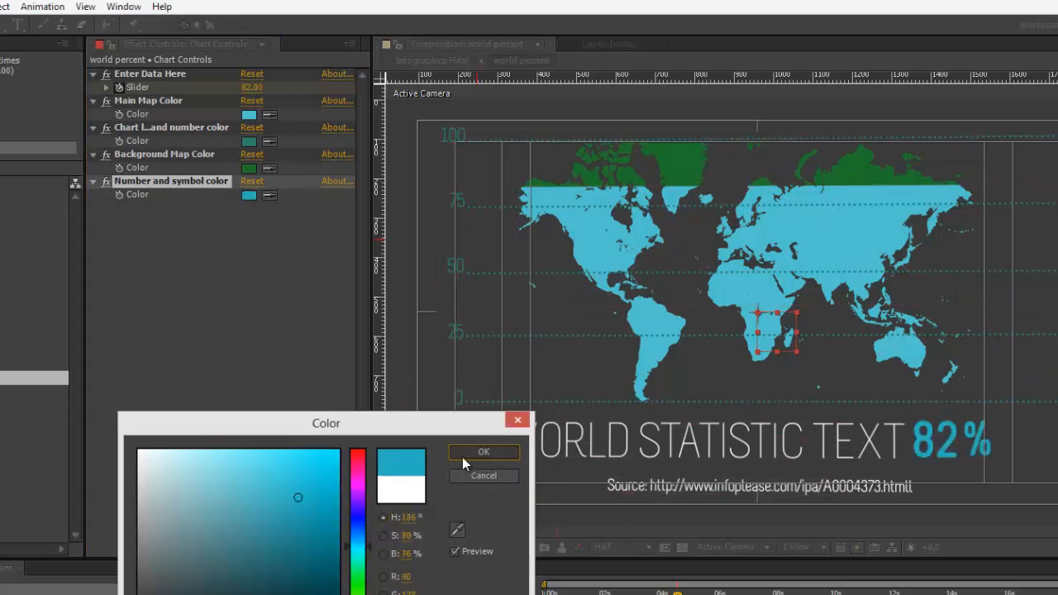
pyautogui.click(484, 452)
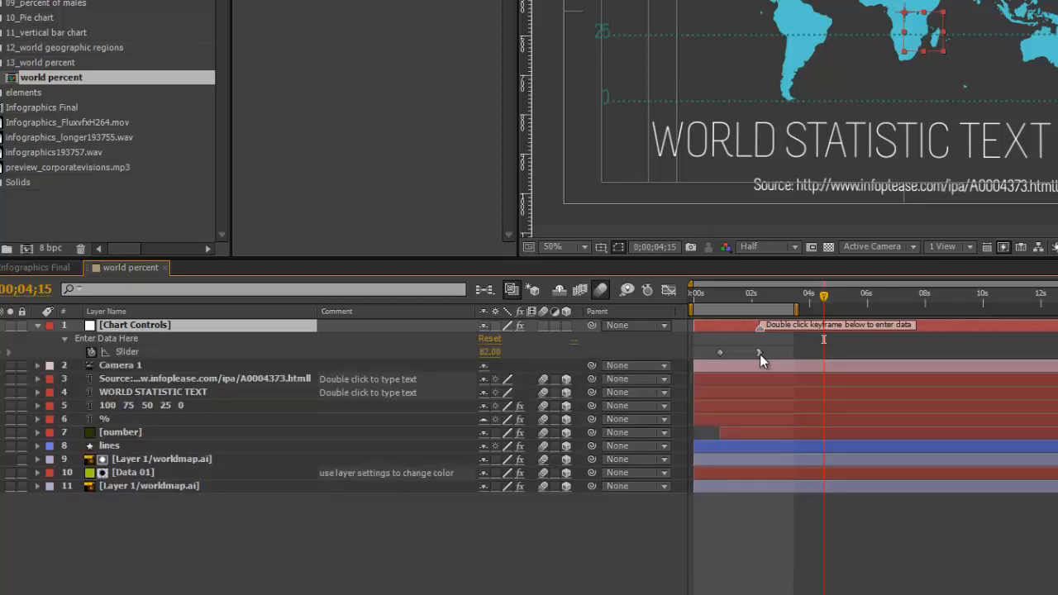
pyautogui.moveTo(759, 352)
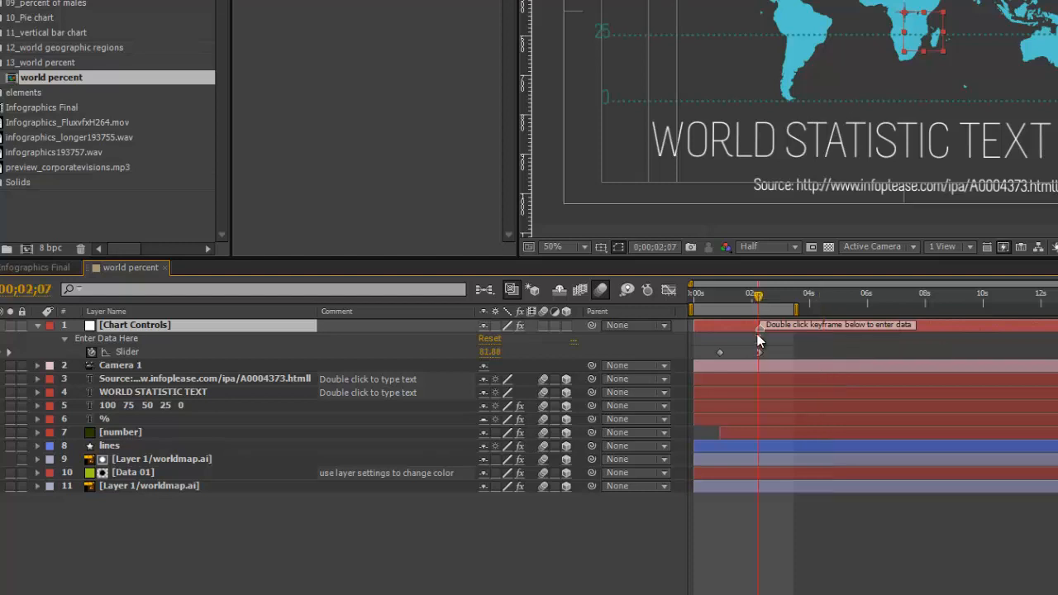
pyautogui.moveTo(760, 337)
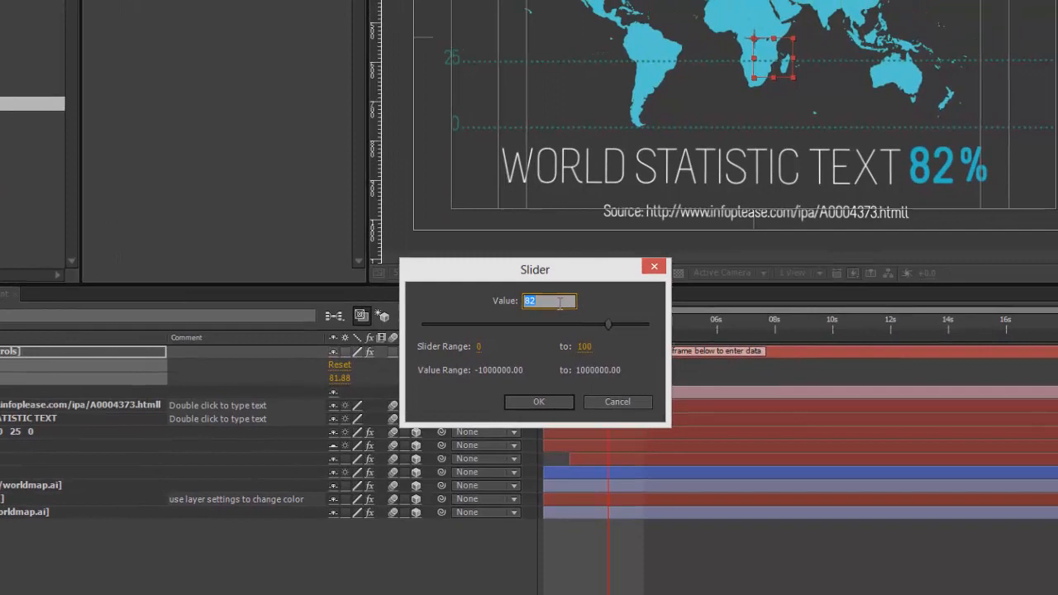
# Enter 54 as the Enter Data Here slider value
pyautogui.write('54')
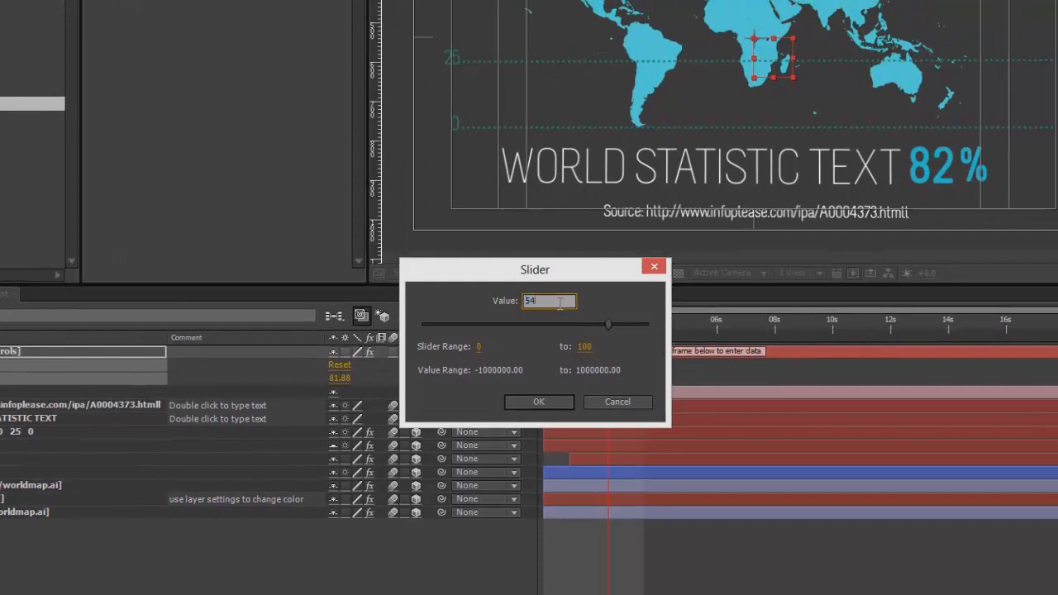
pyautogui.click(538, 401)
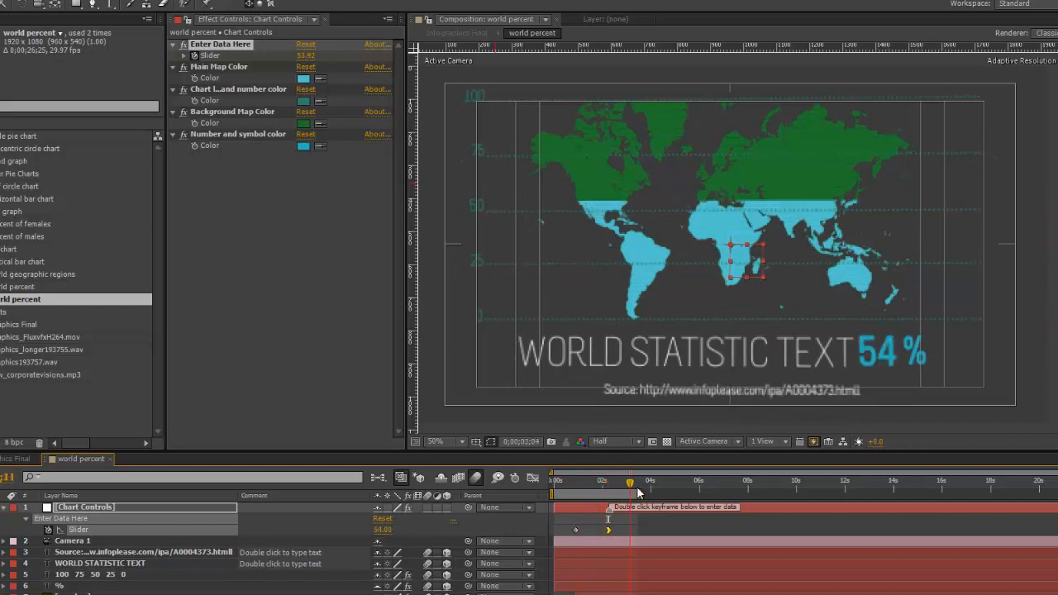
# Retype the WORLD STATISTIC TEXT label as 'People Who Are Amazing'
pyautogui.click(99, 562)
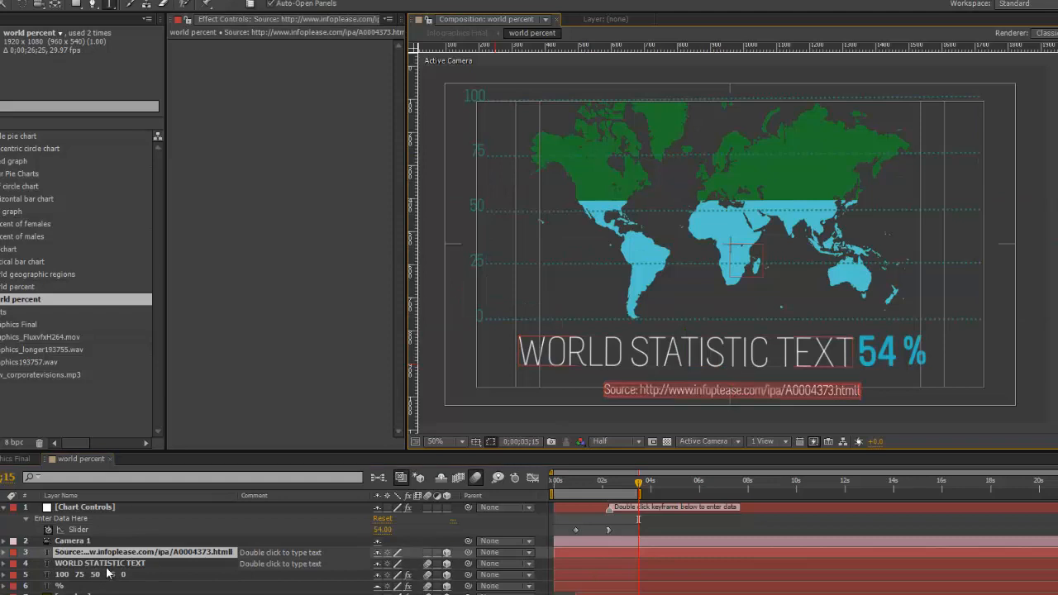
pyautogui.click(100, 562)
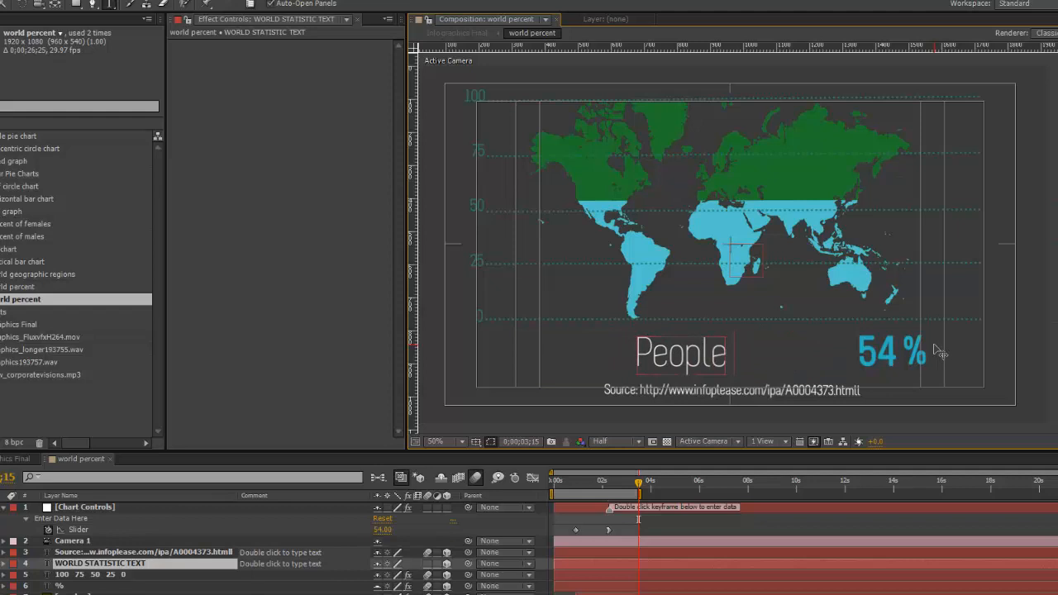
pyautogui.write('Who Are Amazing')
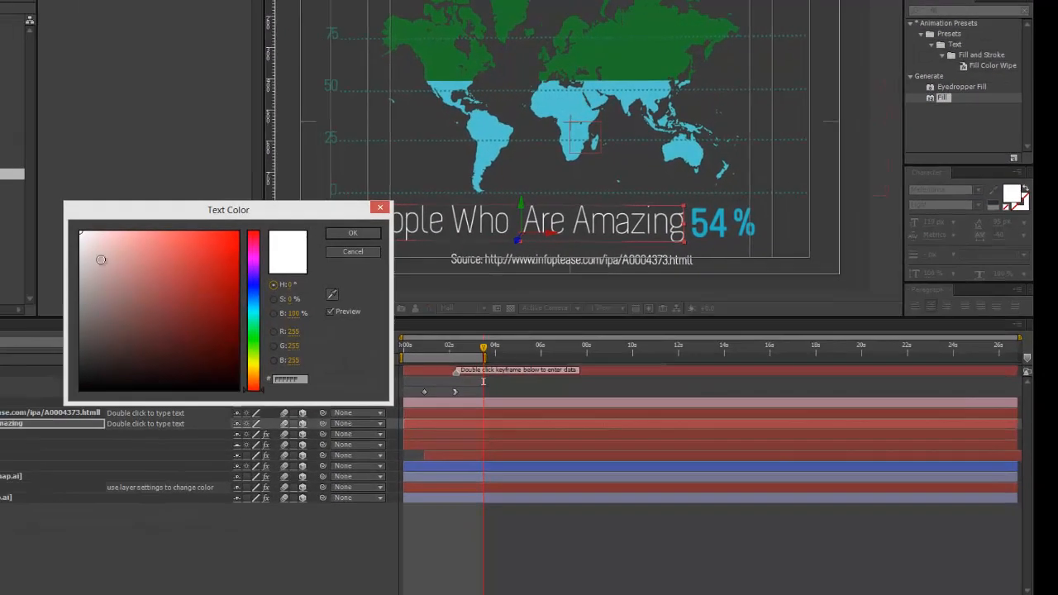
# Dismiss the text colour picker and reopen the label's Fill Color swatch
pyautogui.click(352, 233)
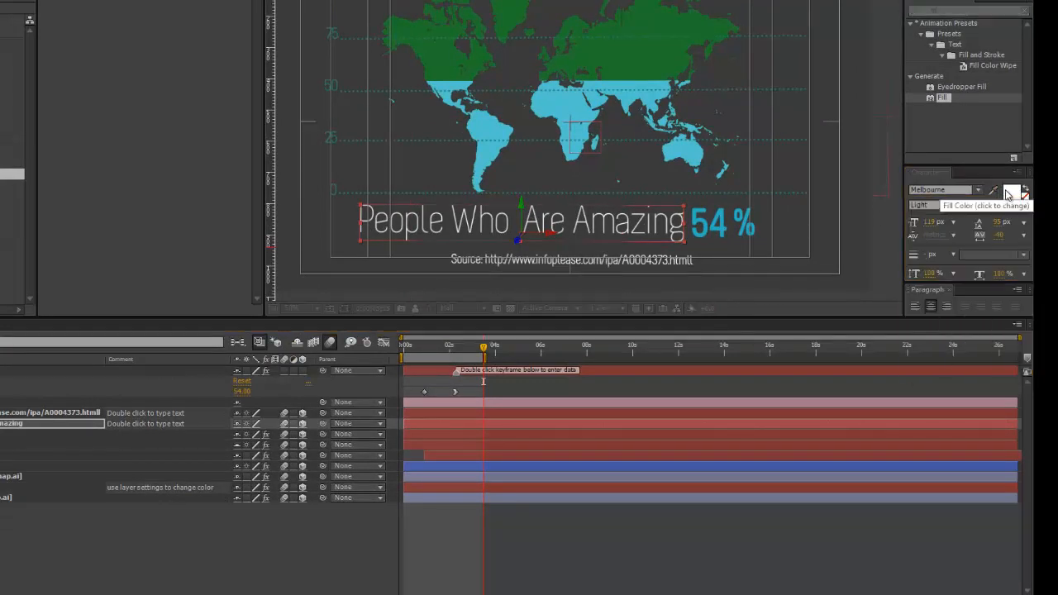
pyautogui.click(1018, 192)
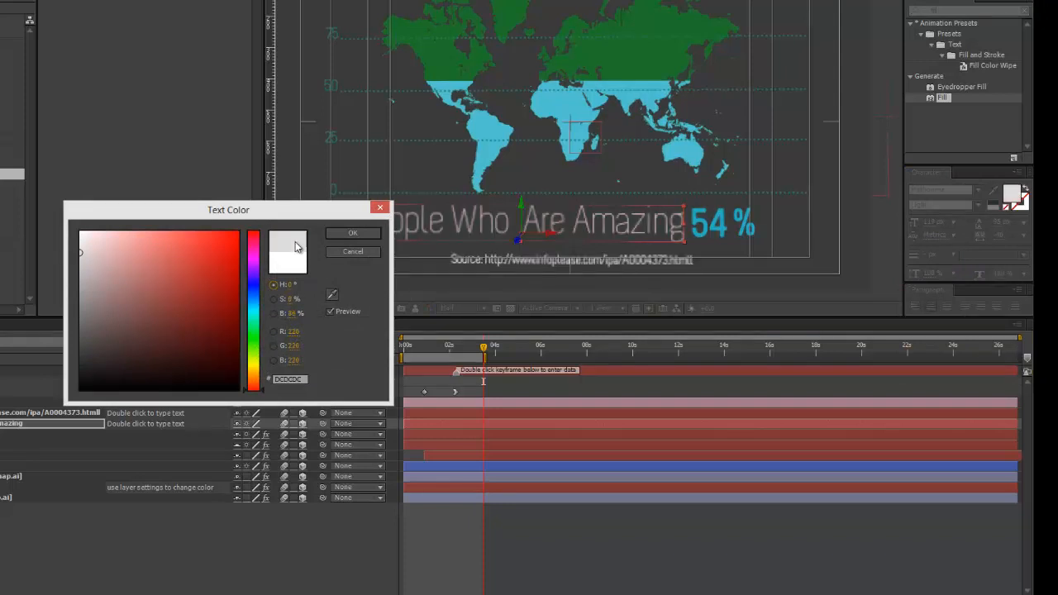